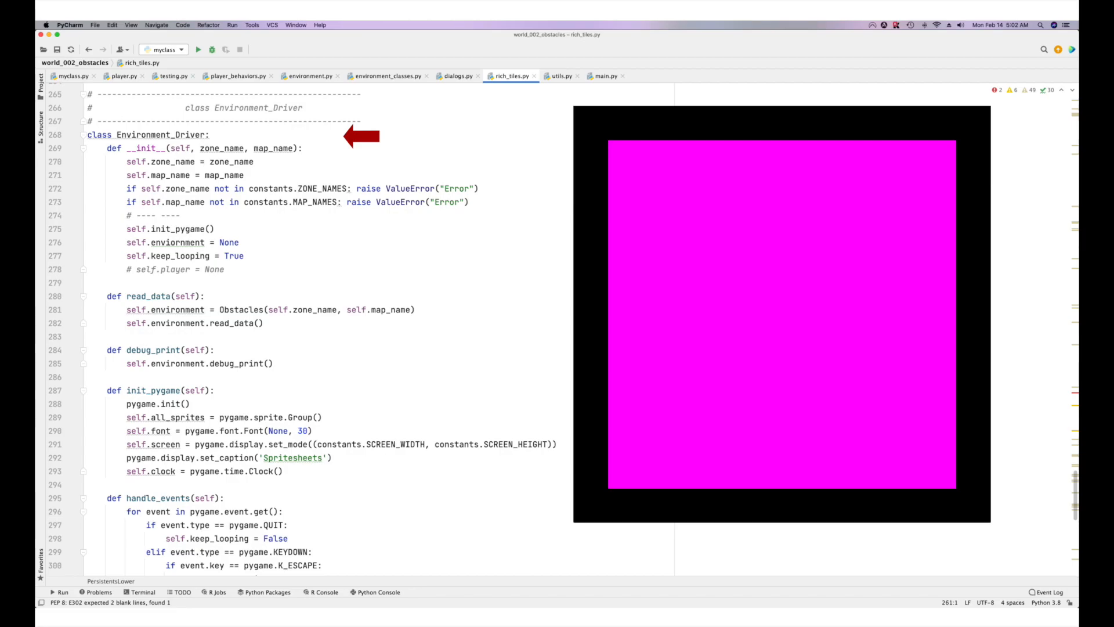
click(308, 75)
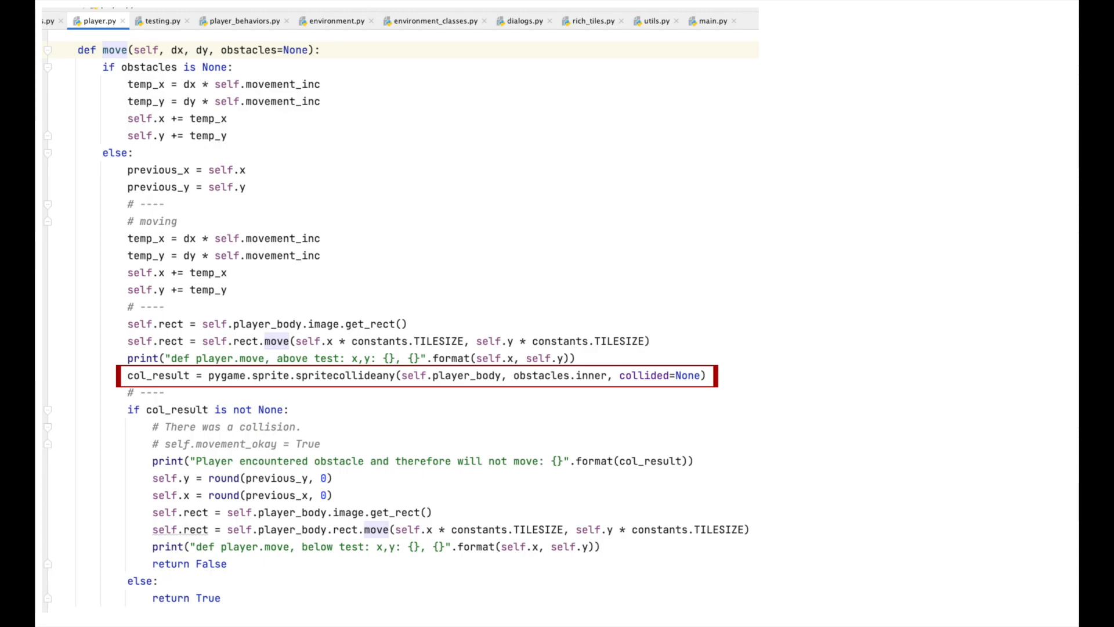
click(213, 409)
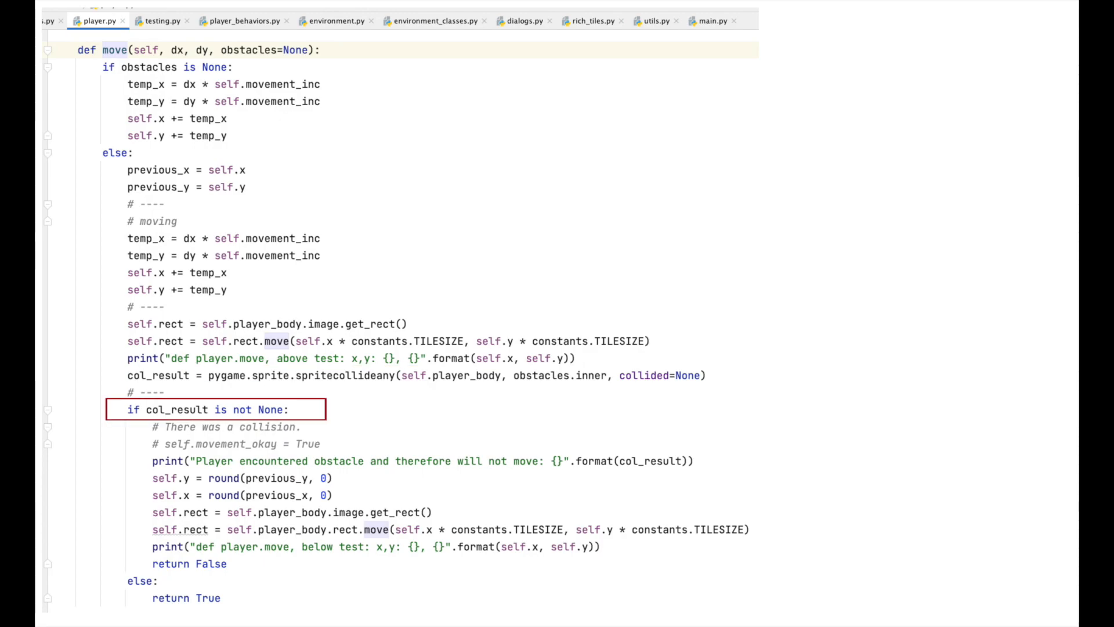